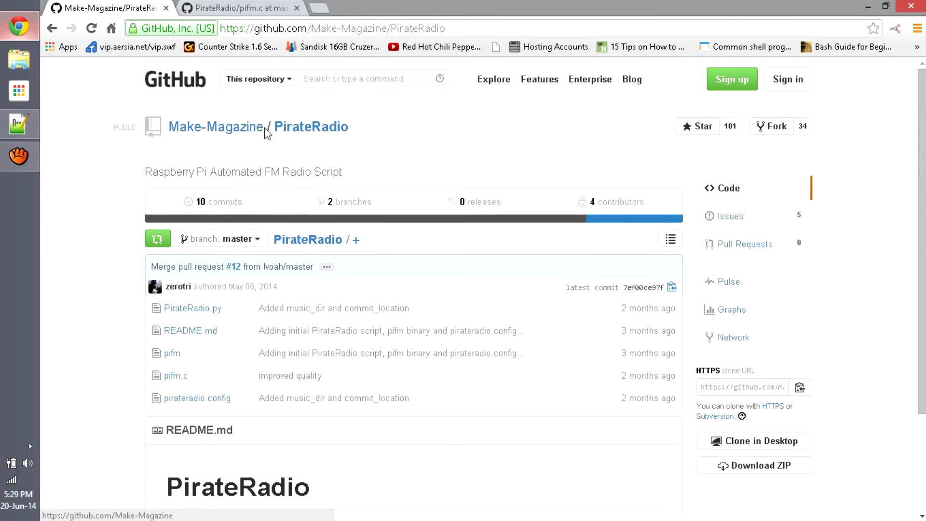
mouse_move(396, 139)
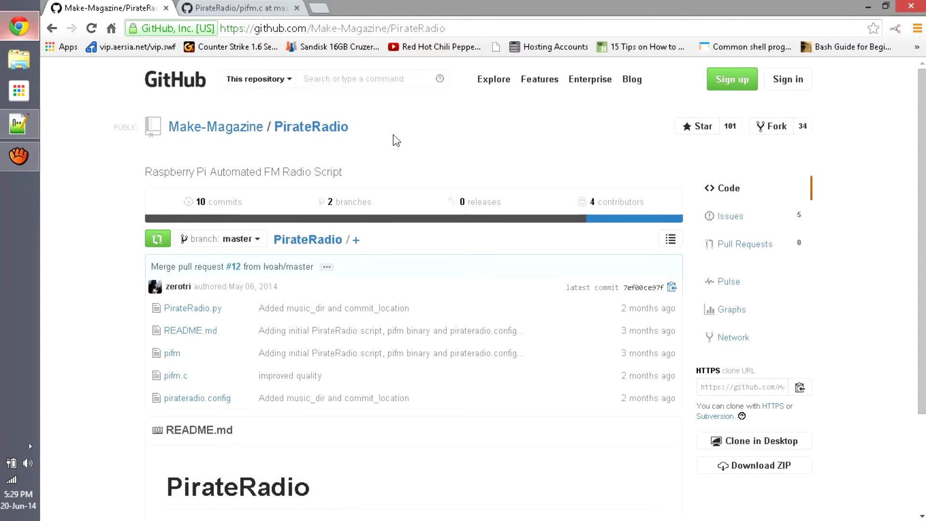
mouse_move(375, 181)
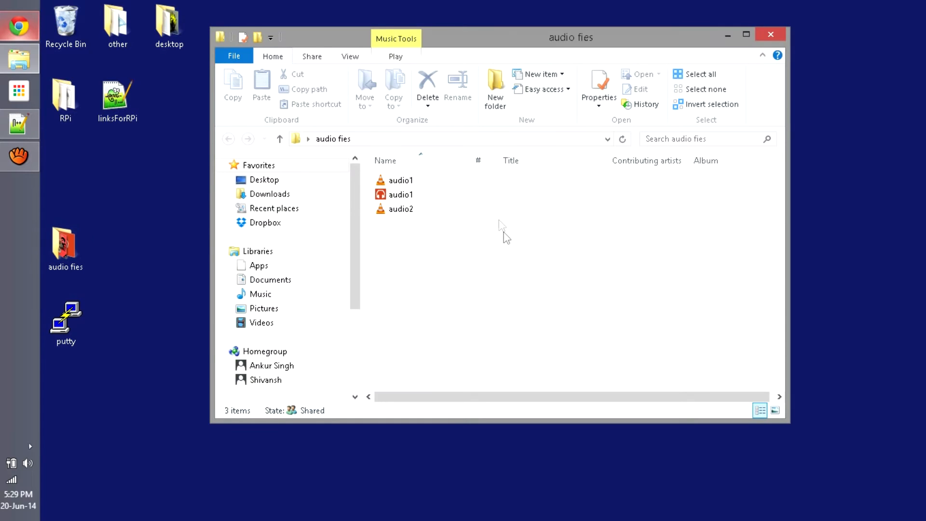
View the 'audio fies' folder with audio1.wav beside Chrome, then bring up the Start screen.
click(399, 180)
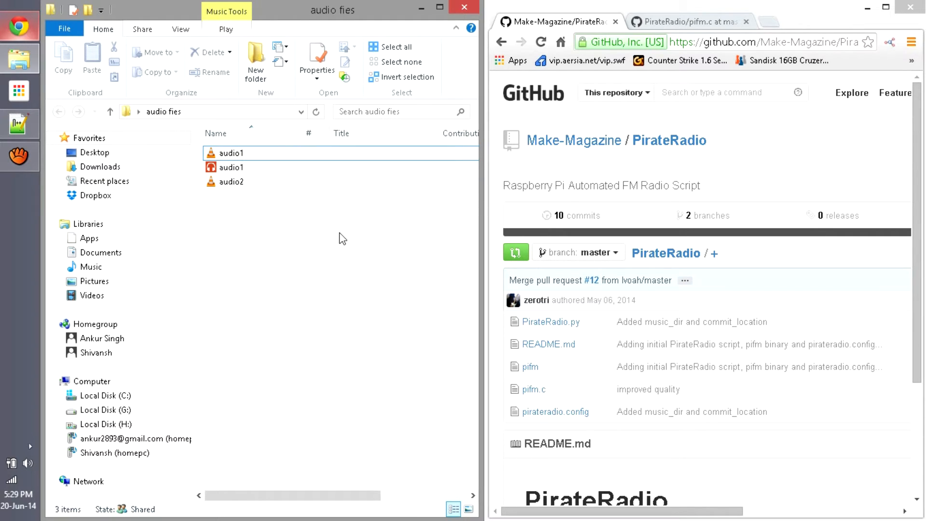
mouse_move(230, 167)
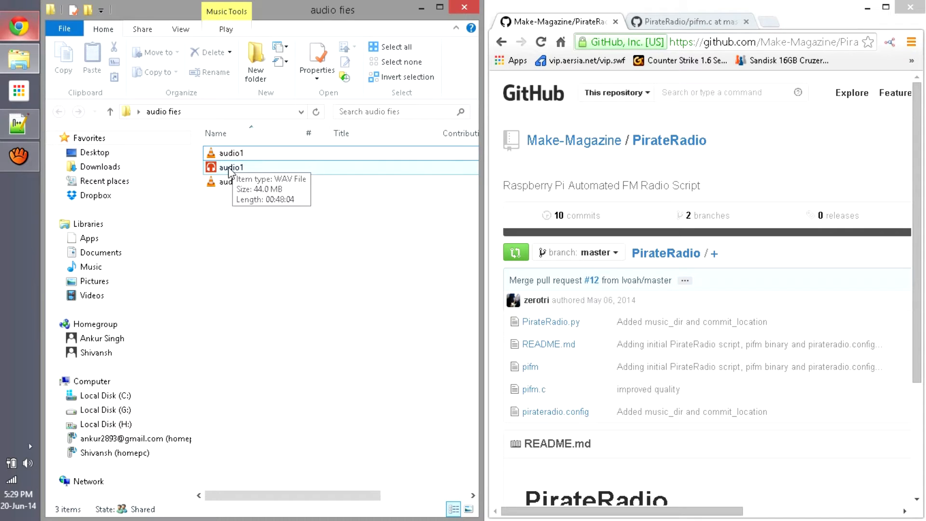
key(Super)
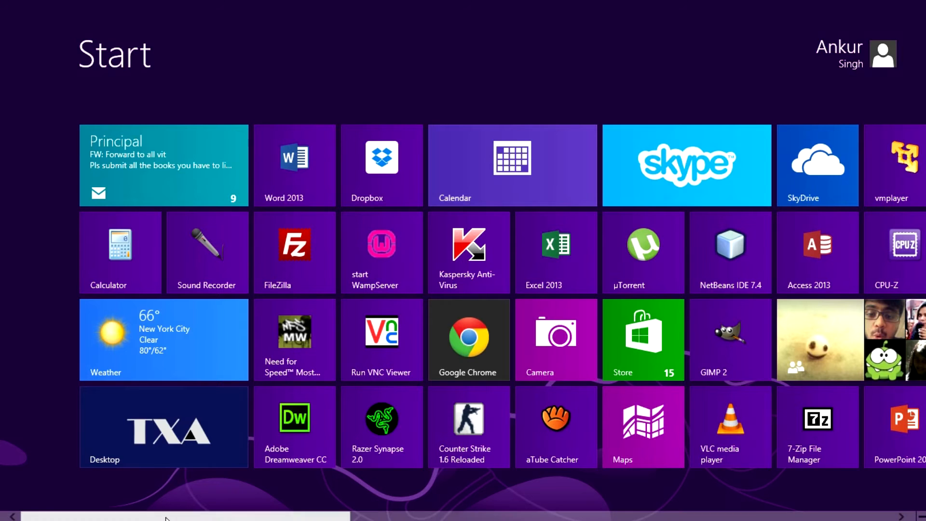
Launch FileZilla, connect to the saved RPi server over SFTP and enter the PIRATERADIO folder.
click(294, 253)
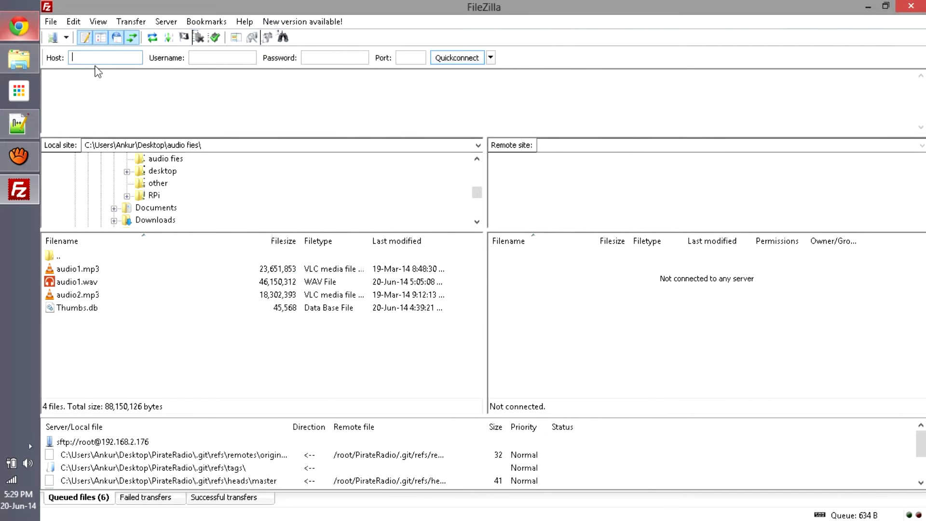
mouse_move(105, 57)
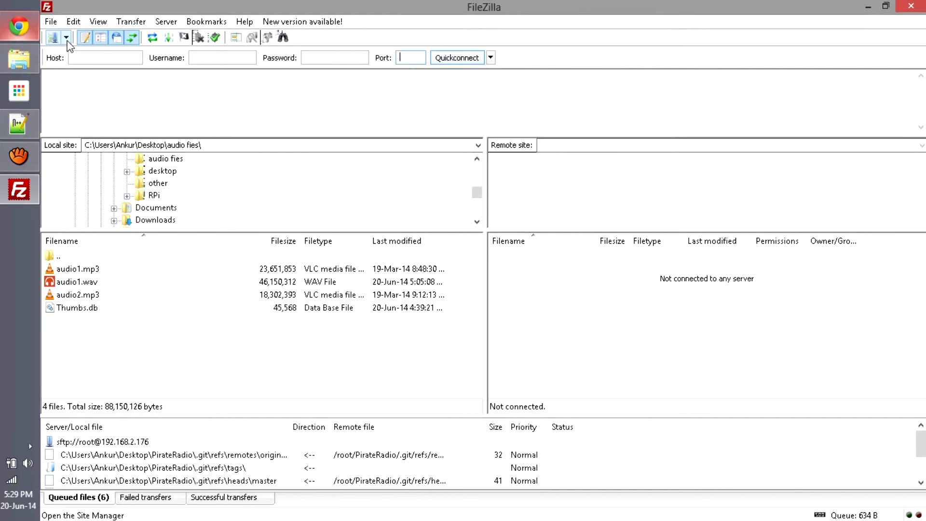
click(66, 37)
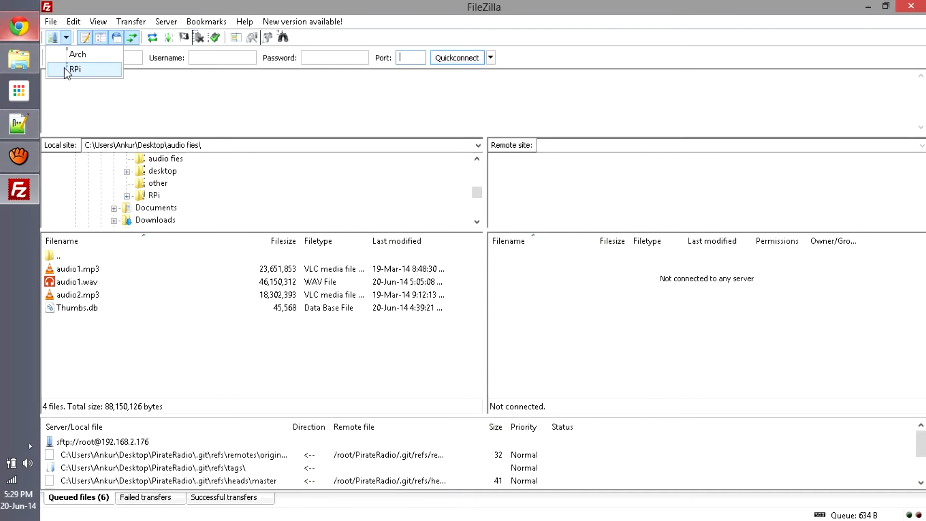
click(76, 69)
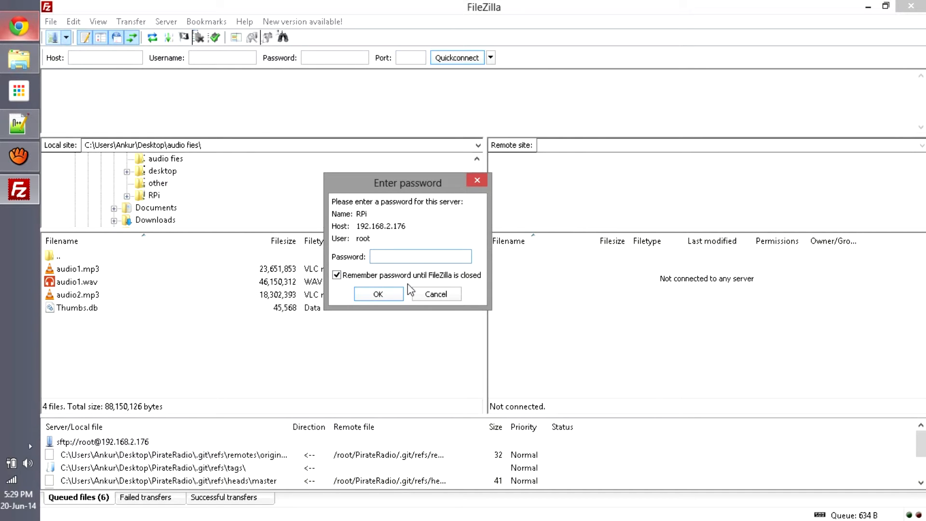
click(378, 293)
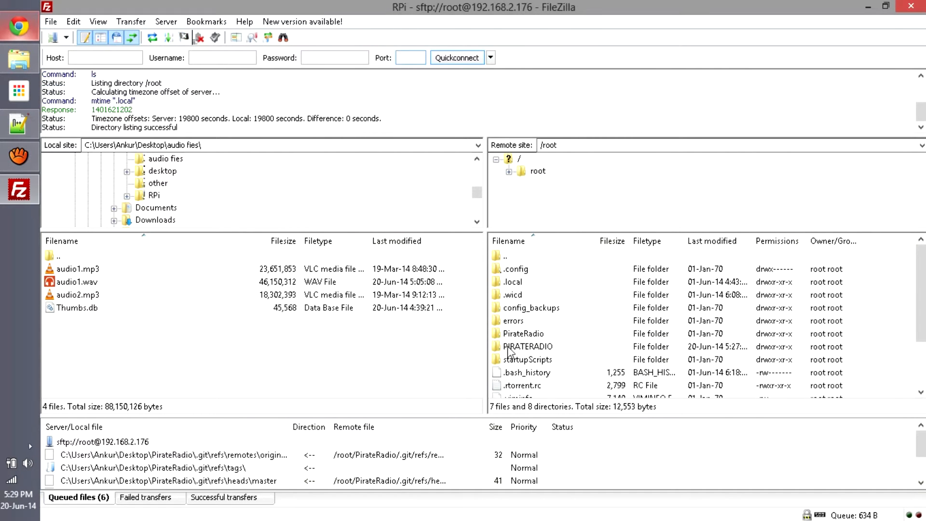
double_click(528, 347)
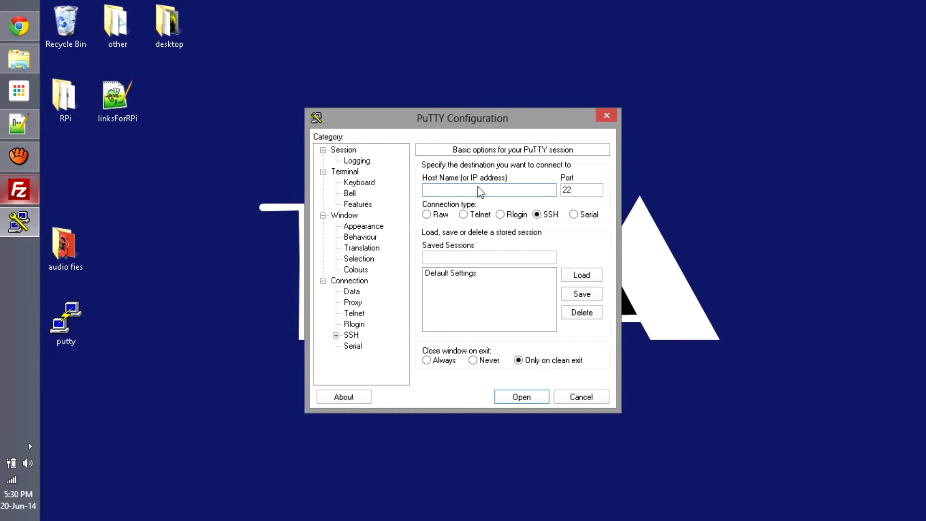
text(192.168.2.176)
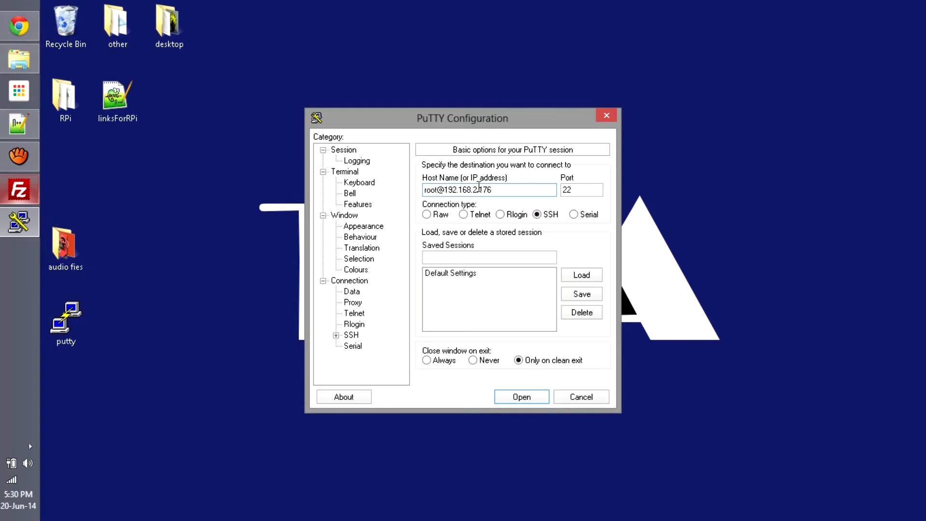
click(520, 397)
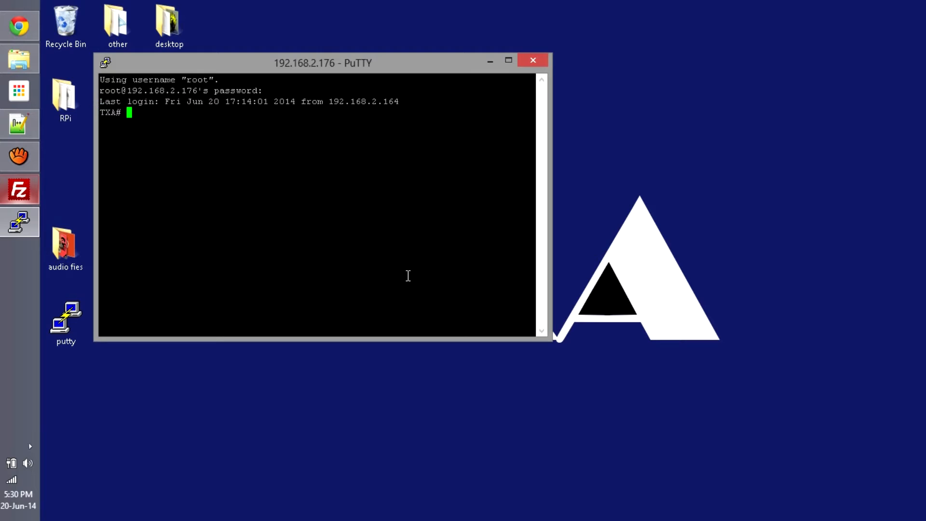
text(ls)
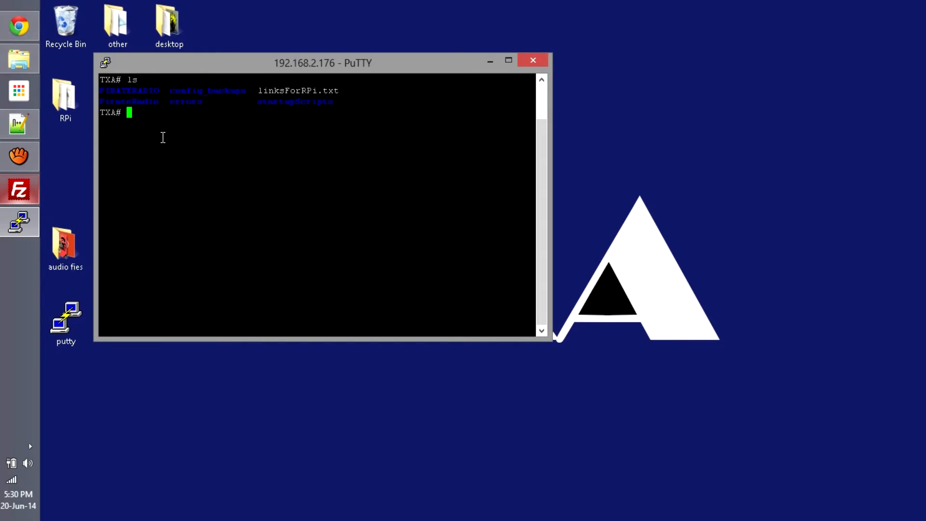
double_click(128, 91)
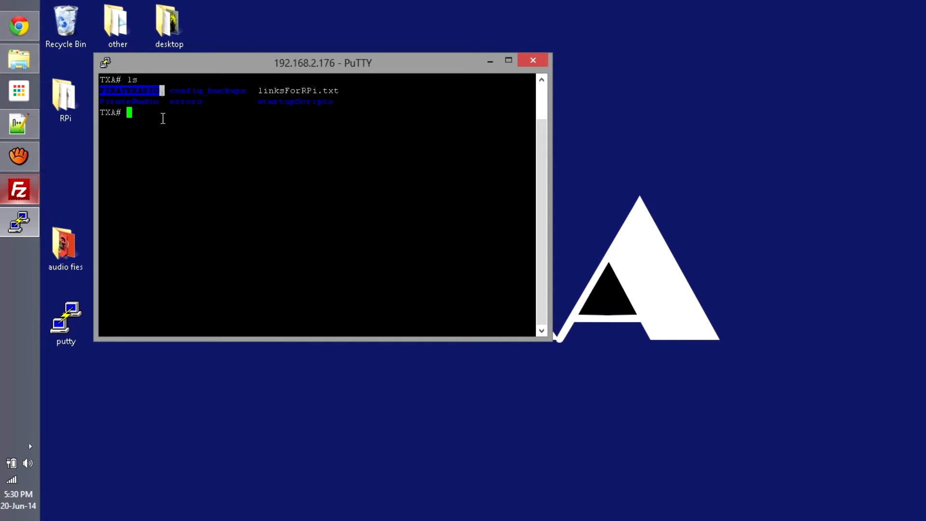
text(cd PIR)
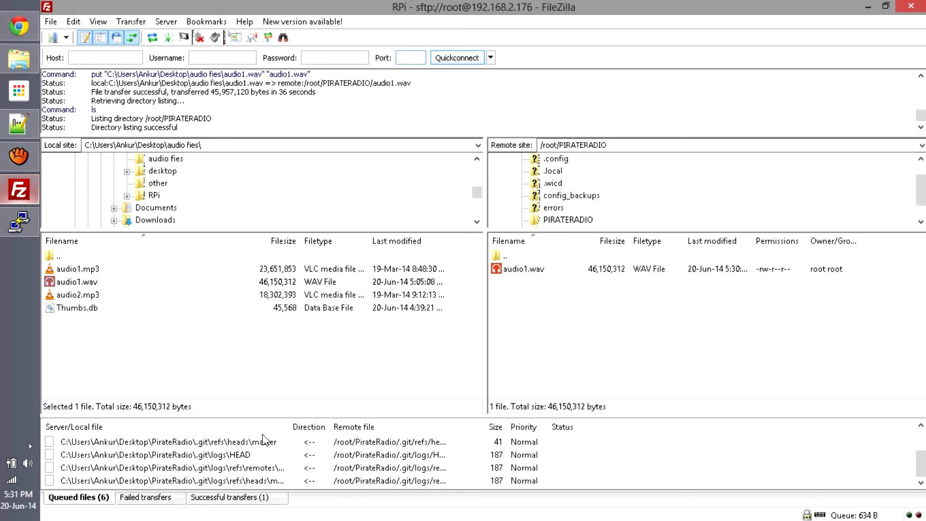
Minimize FileZilla and Chrome so only the PuTTY listing with audio1.wav remains.
click(235, 497)
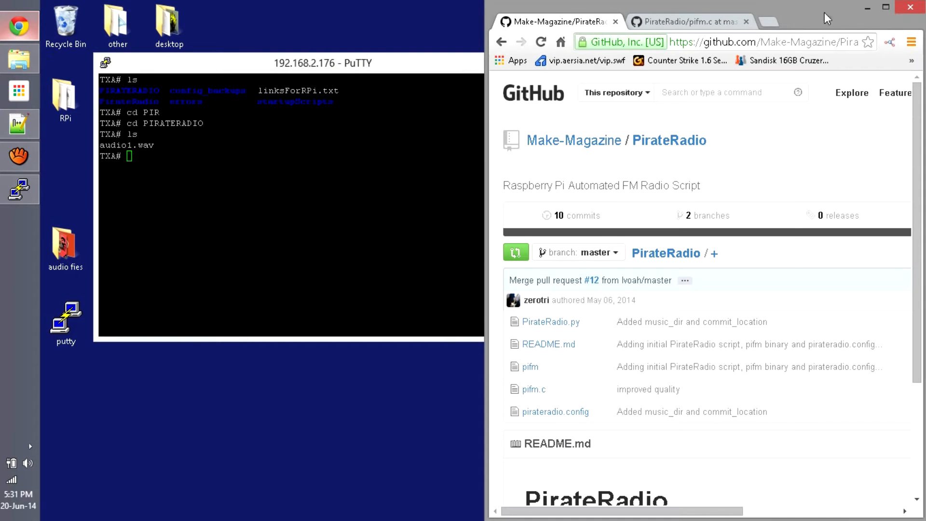
click(885, 7)
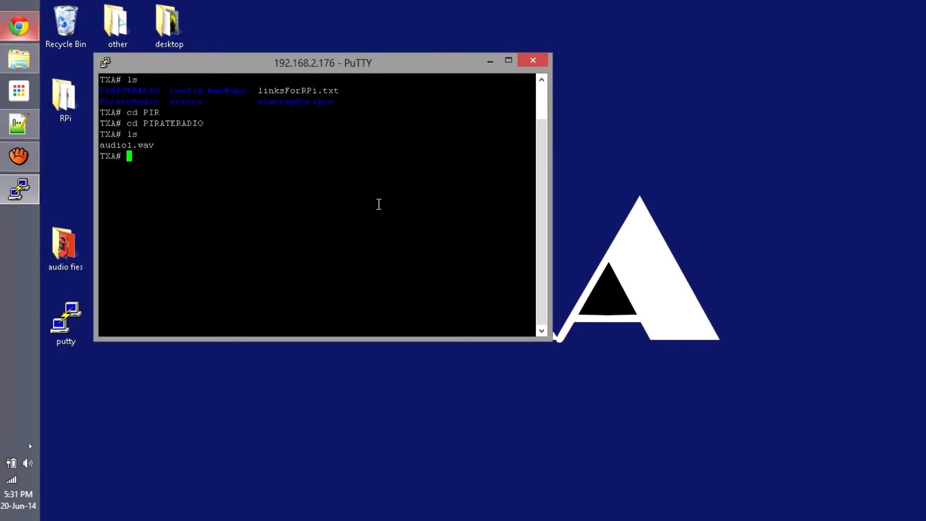
Try installing git with sudo apt-get install git and pacman -S git.
text(sudo)
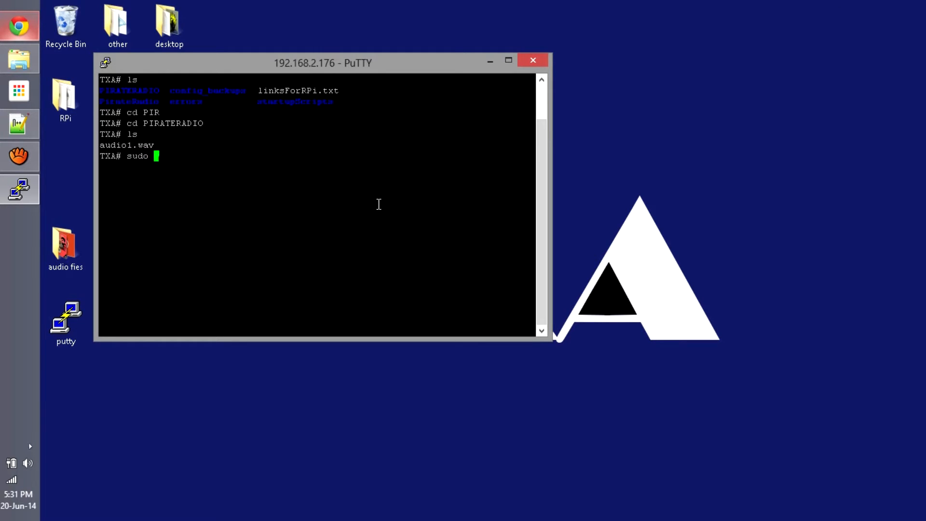
text(apt-get install)
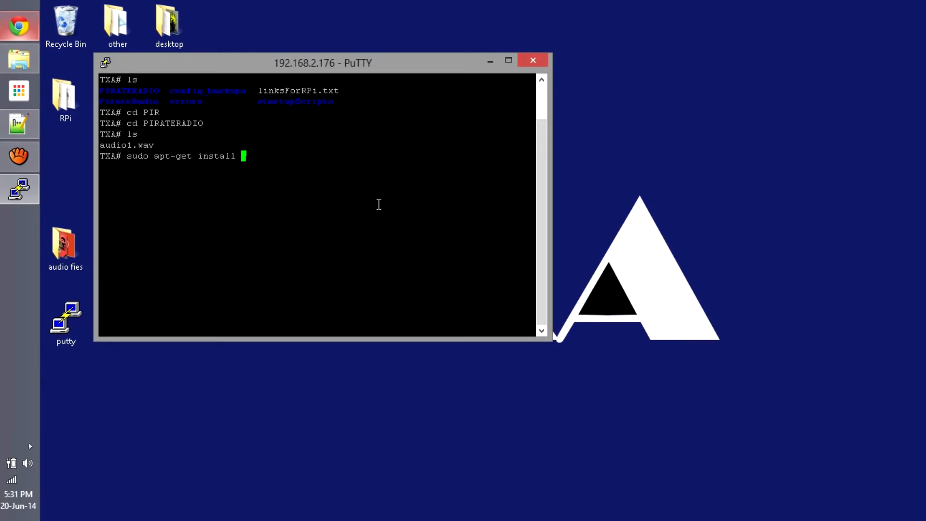
text(git)
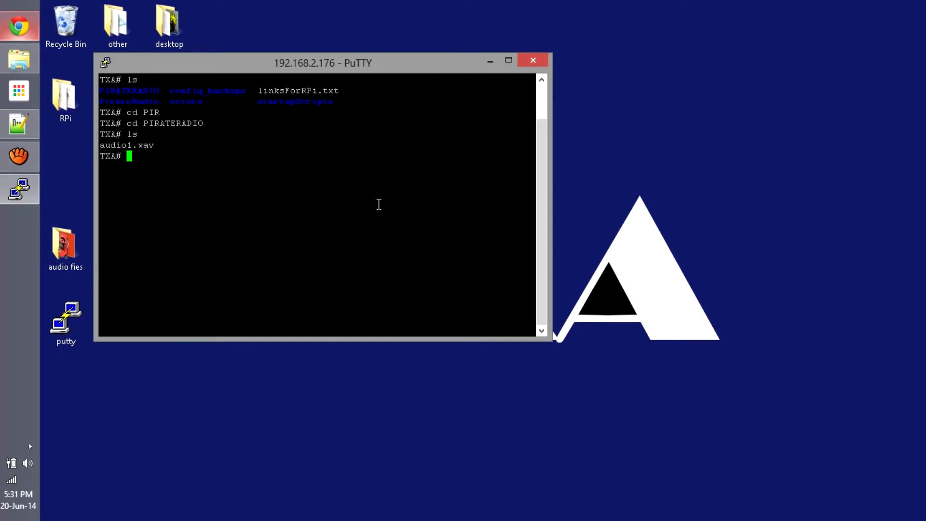
text(pacman -S)
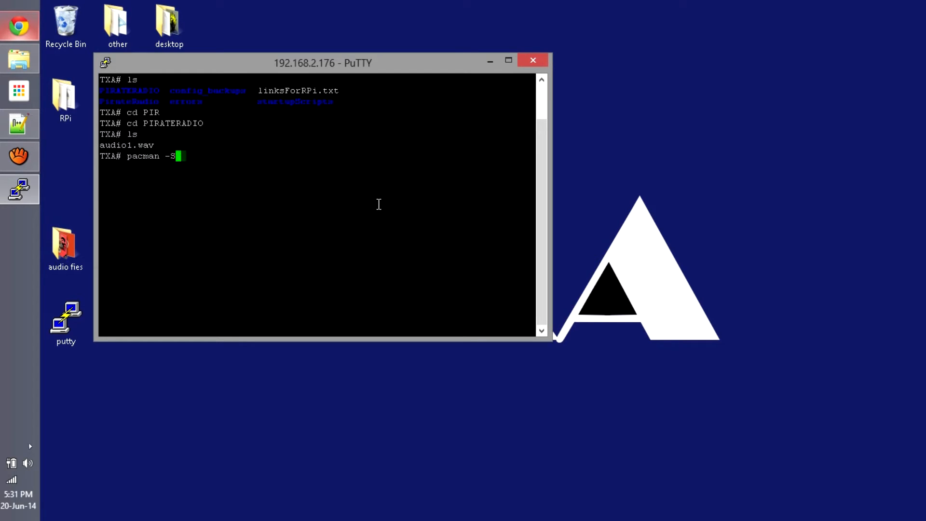
text(" ")
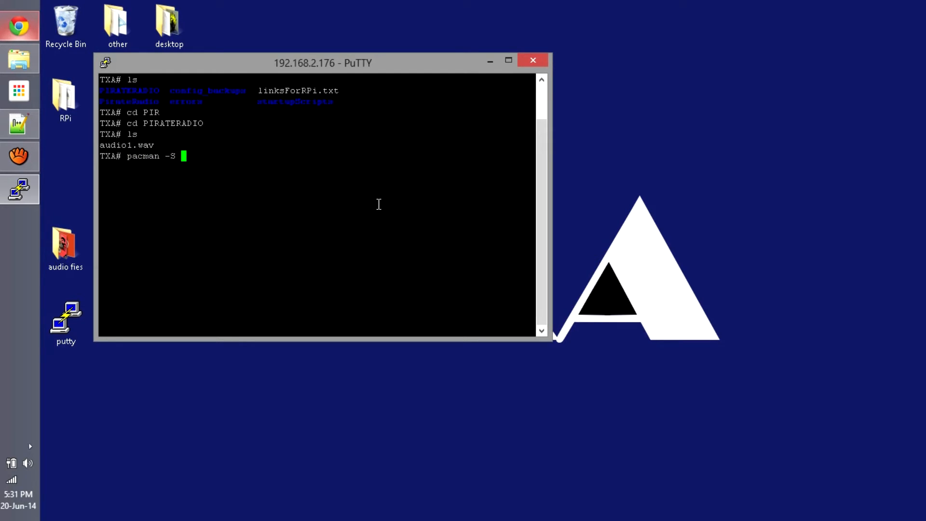
text(git)
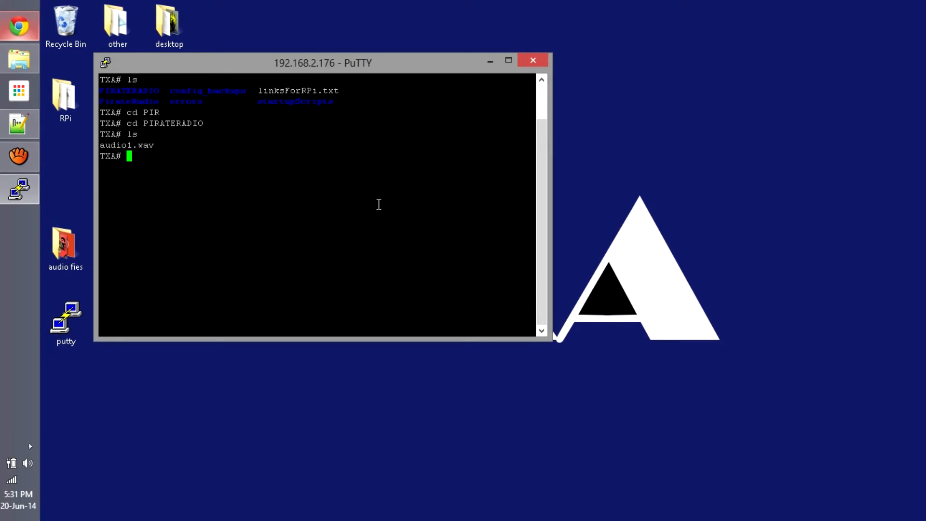
text(git)
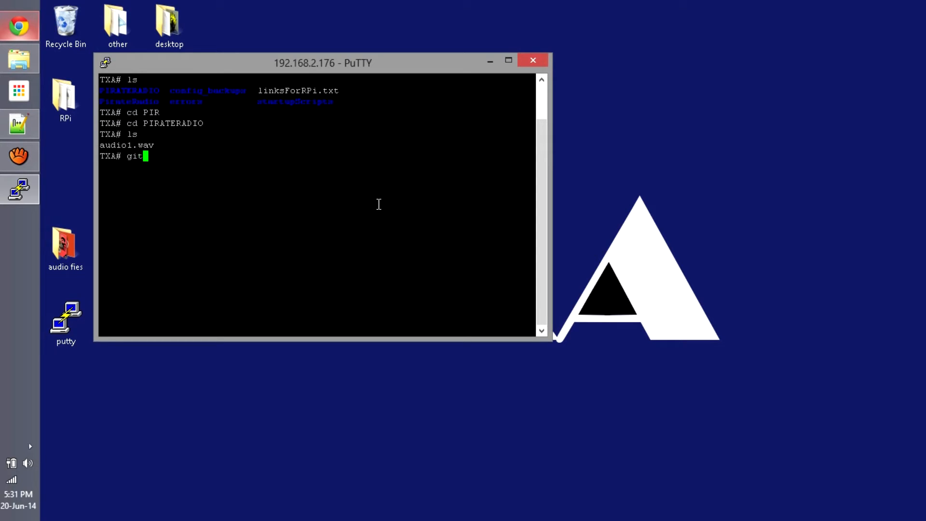
text(clone)
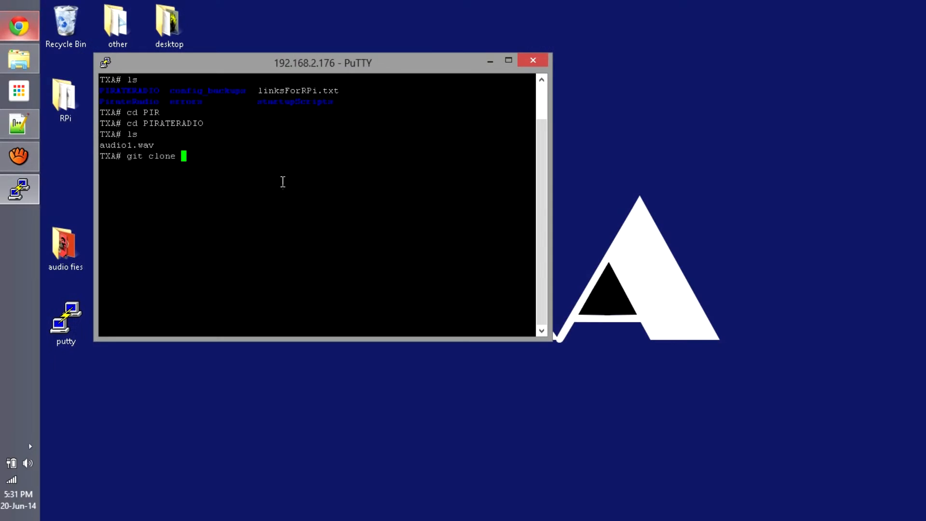
text(https://github.com/Make-Magazine/PirateRadio.git)
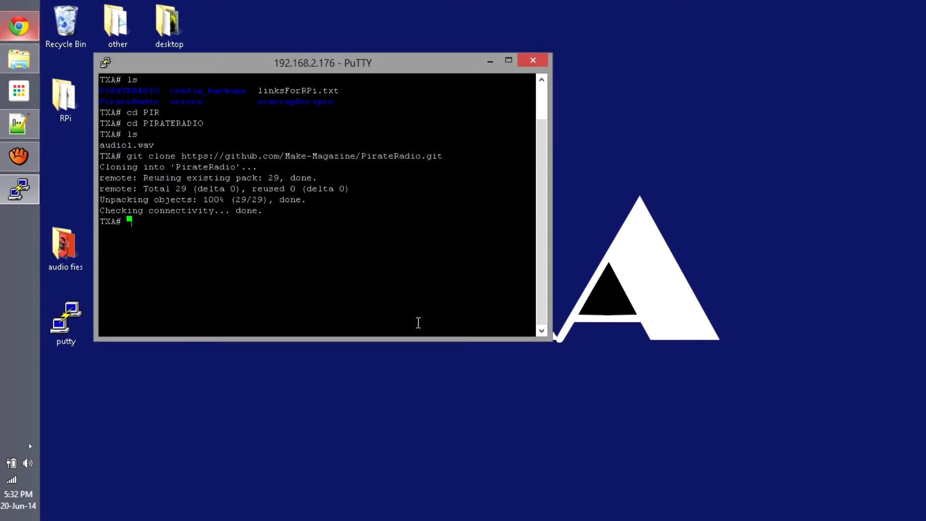
Lay out timedatectl set-time "yyyy-mm-dd hh:mm:ss" as the date-setting format, then clear the screen.
text(timedatectl)
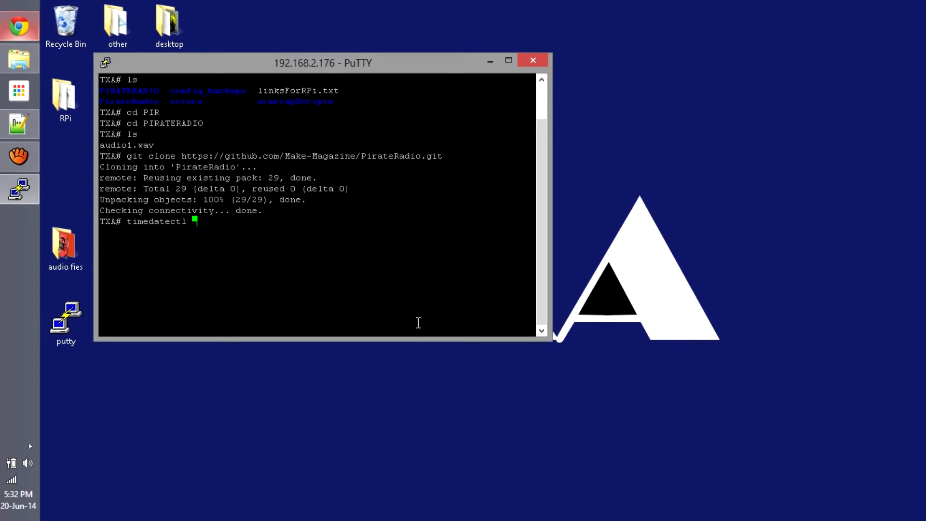
text(set-time)
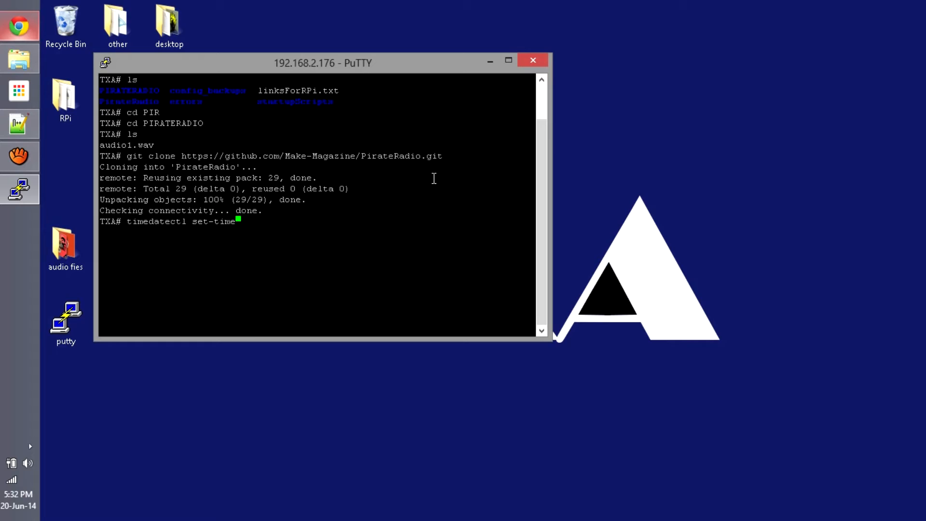
text("")
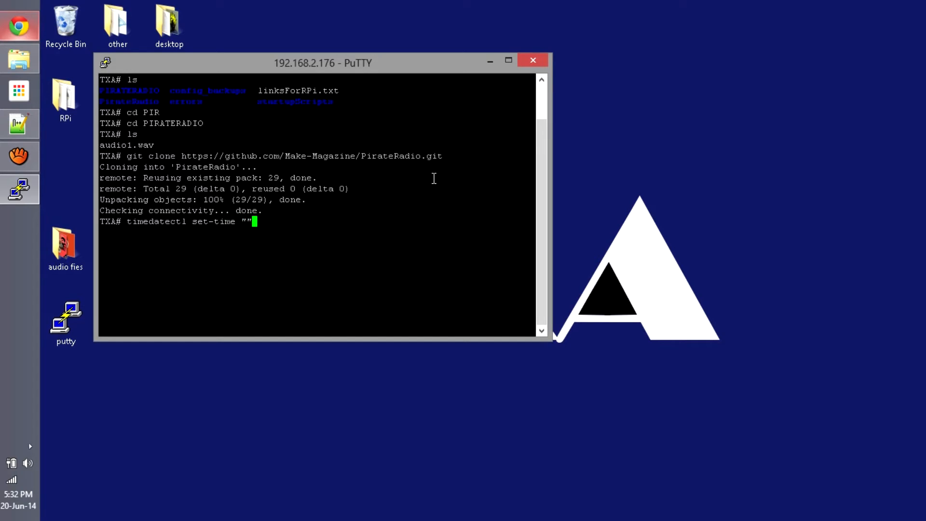
text(yyy)
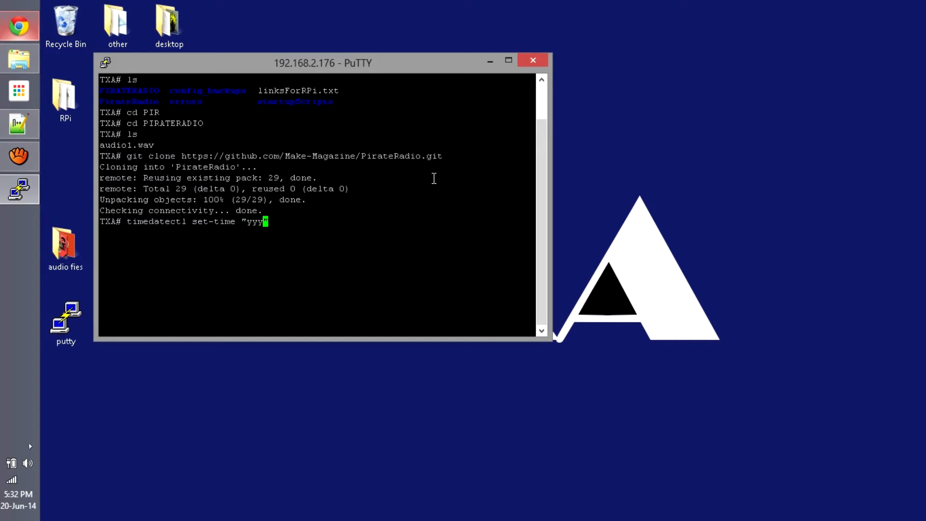
text(-mm)
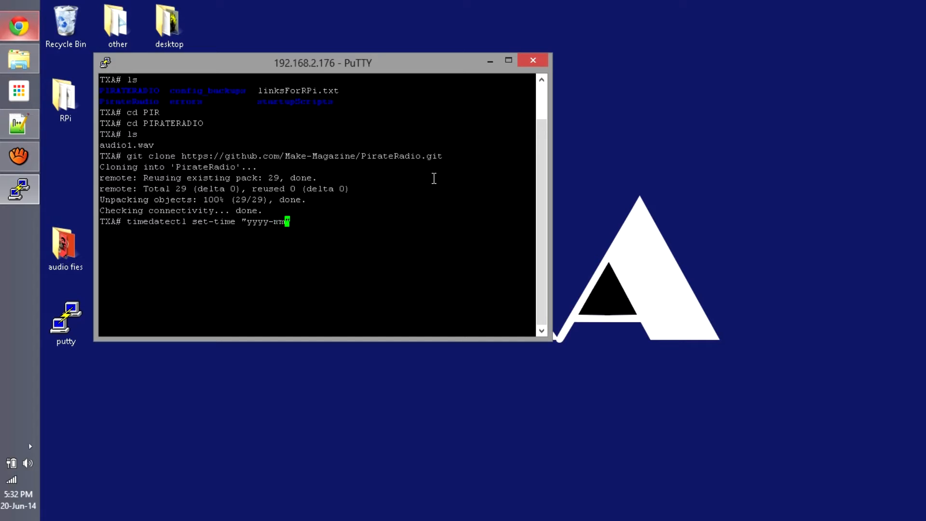
text(dd)
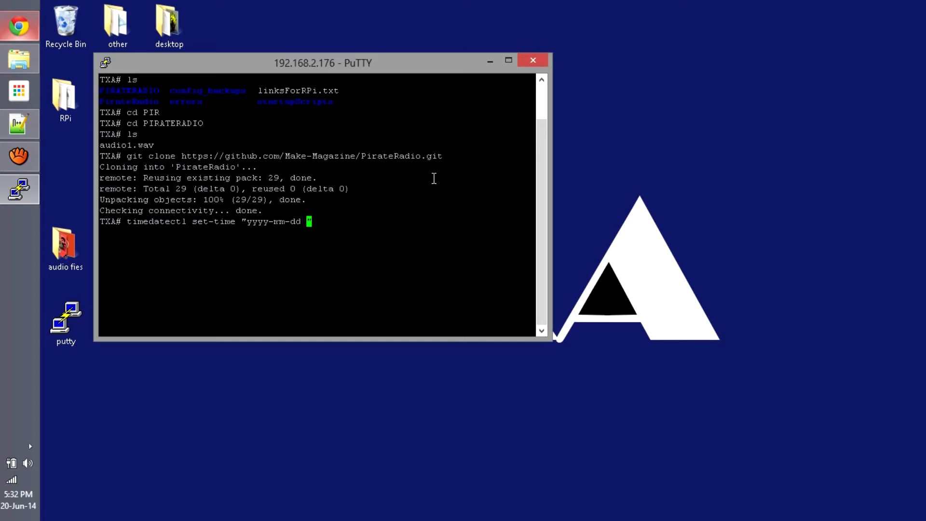
text(hh:)
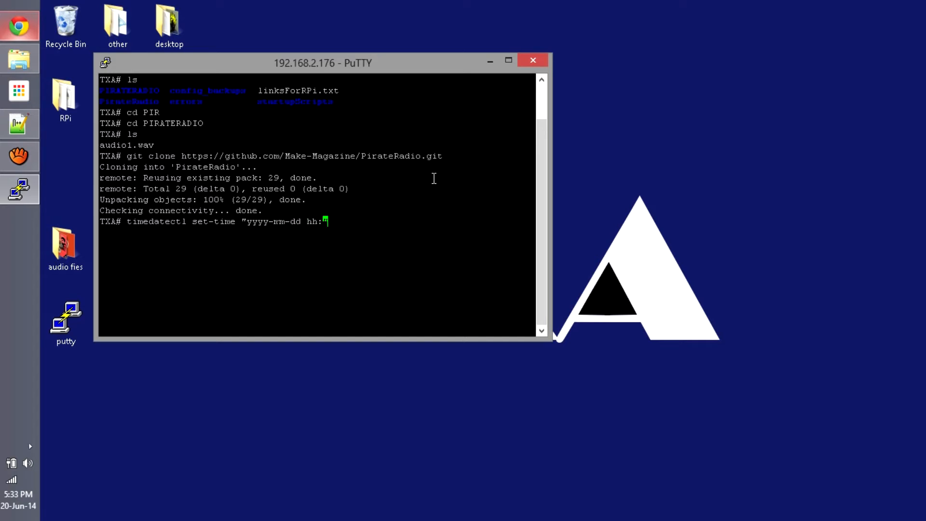
text(mm:)
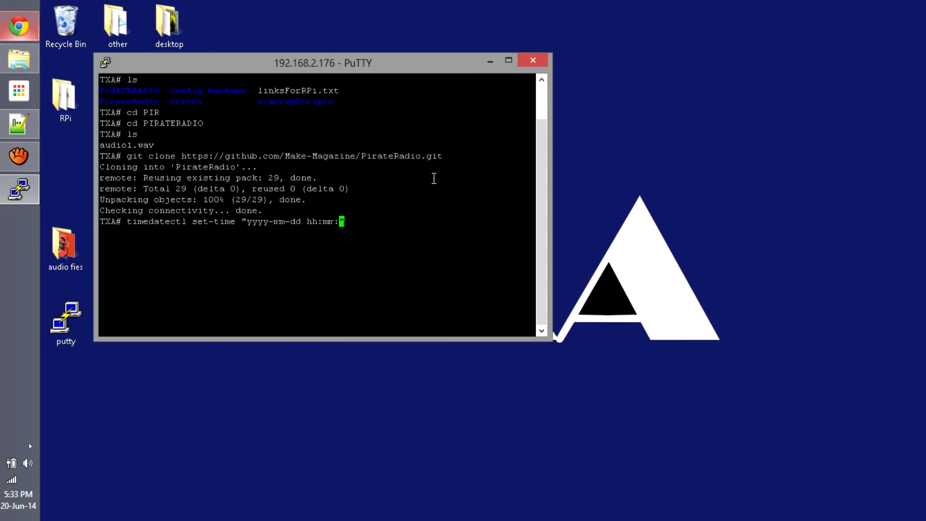
text(ss)
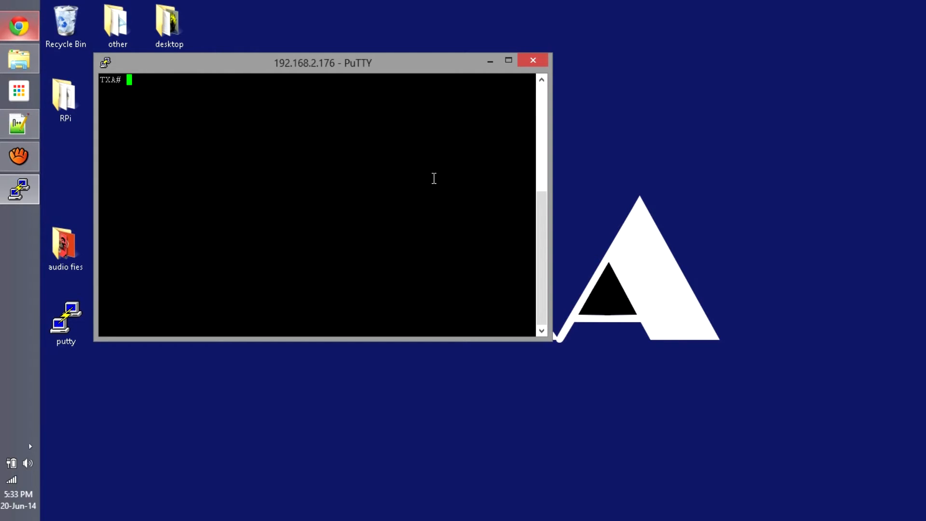
List the folder showing PirateRadio beside audio1.wav, then cd into PirateRadio.
text(ls)
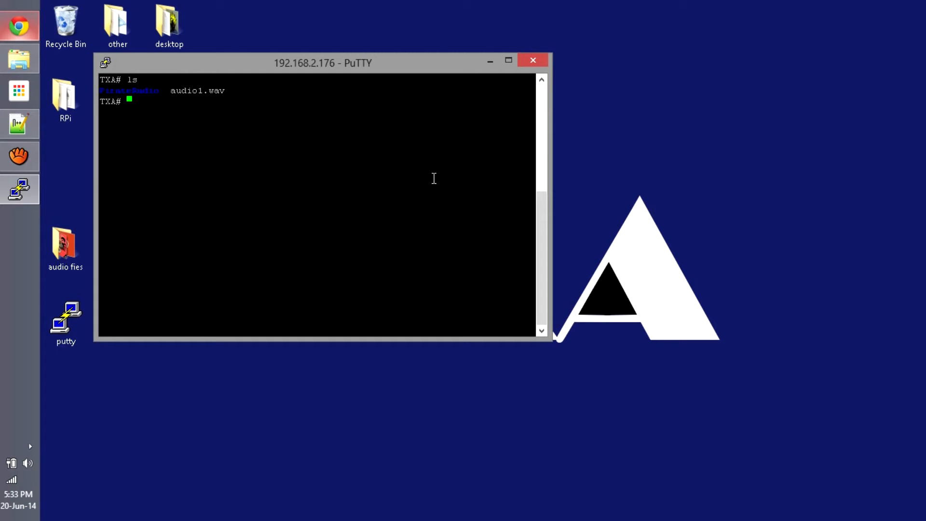
text(cd)
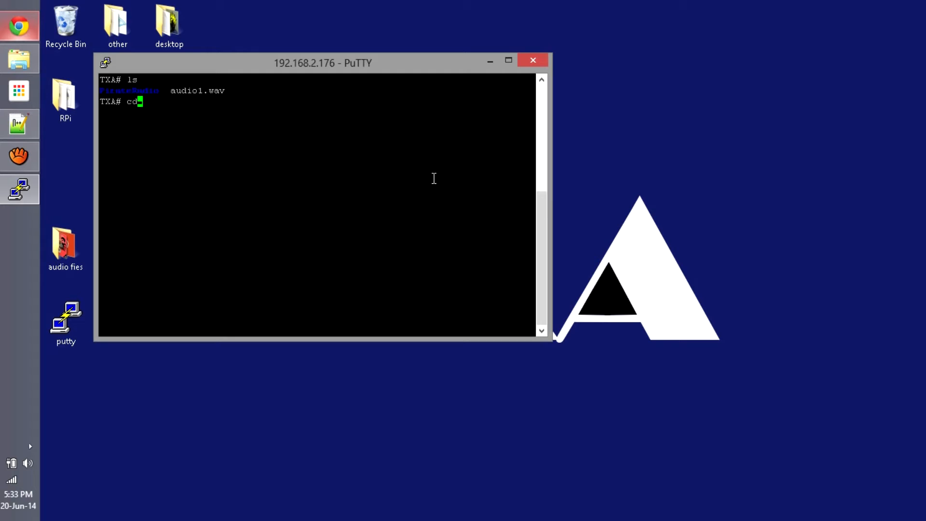
text(PirateRadio)
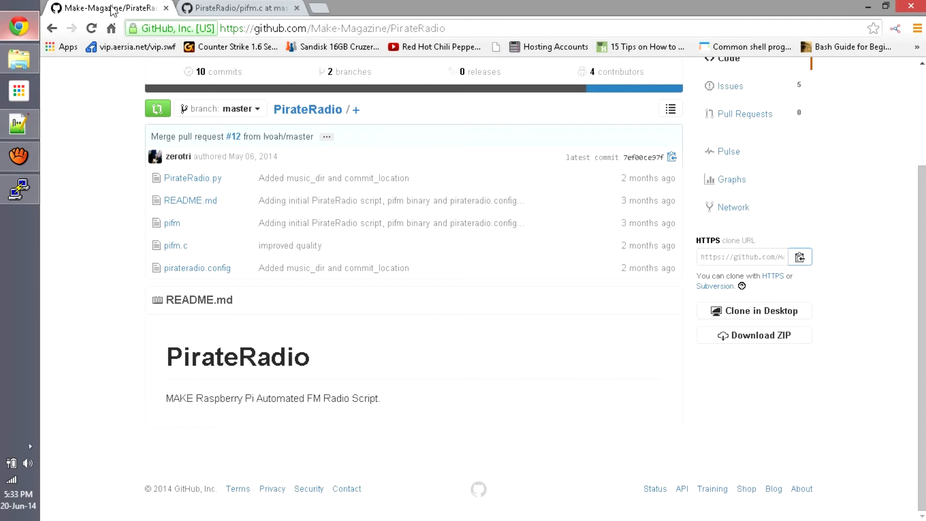
Bring up pifm.c on GitHub to read its gcc compile and run instructions.
right_click(174, 245)
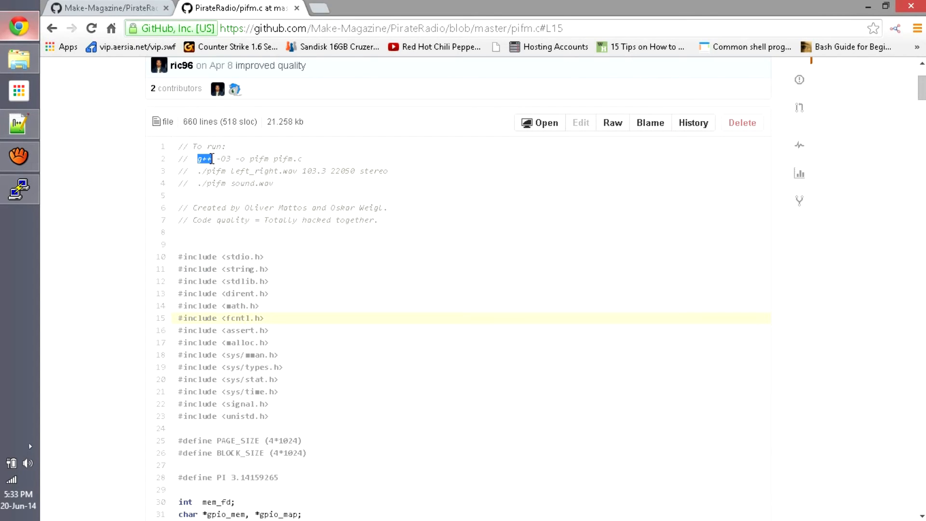
mouse_move(259, 180)
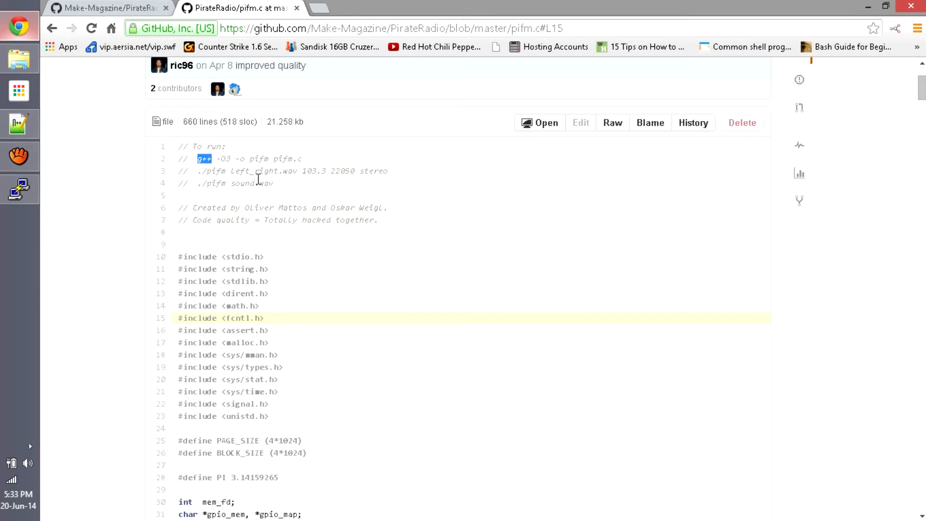
mouse_move(617, 85)
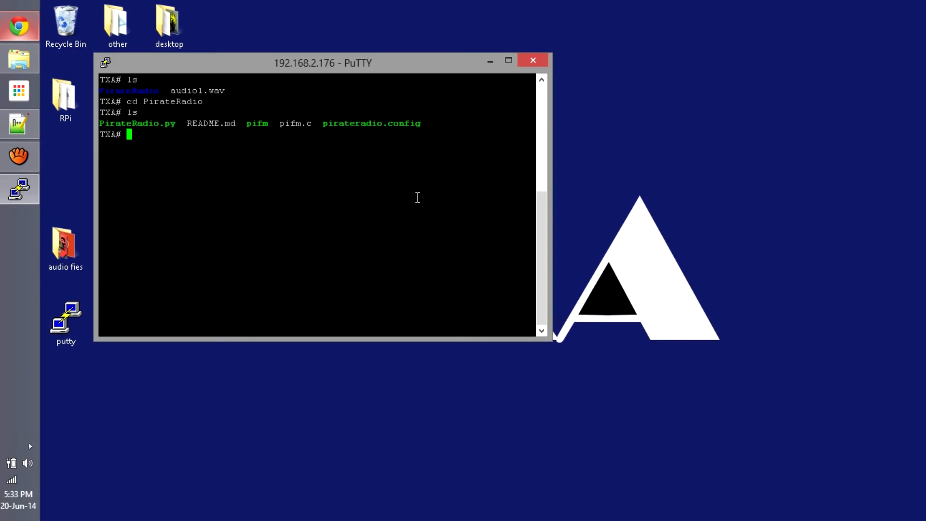
Try installing gcc via pacman -S and sudo apt-get before compiling pifm.c into pifm.
text(pacman -S gc)
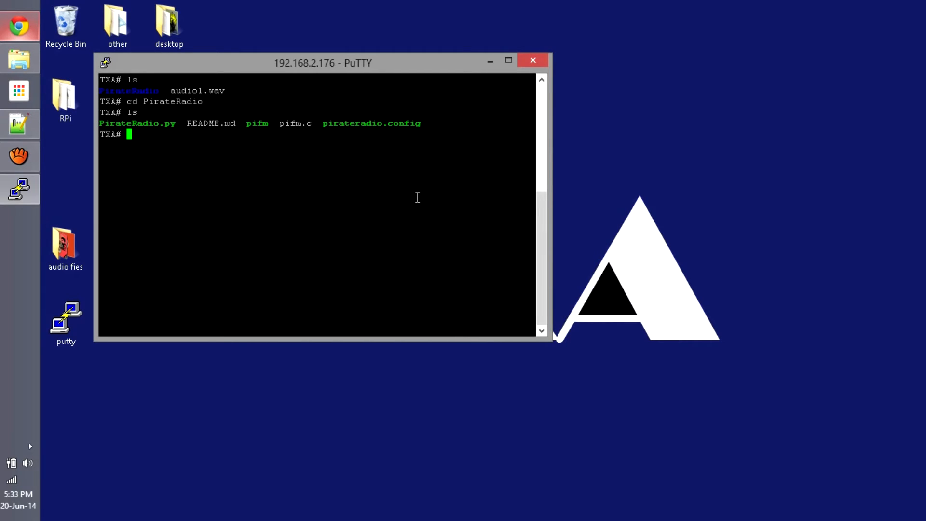
text(sudo apt- ge)
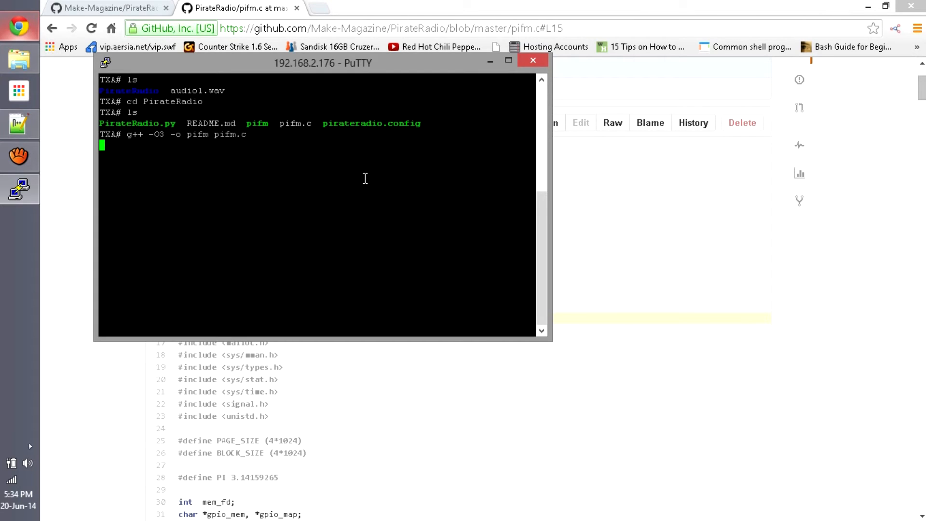
mouse_move(842, 23)
text(cd )
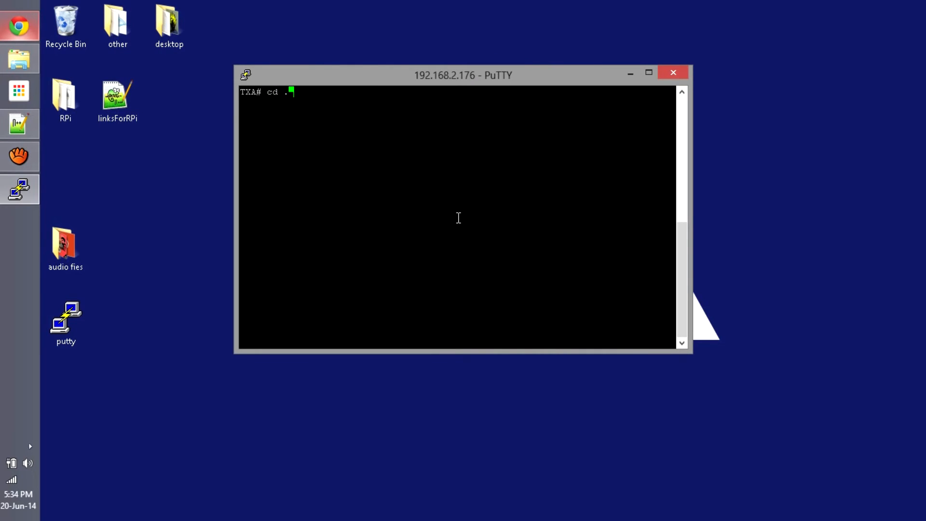
Go up a folder and move audio1.wav into PirateRadio.
text(.)
text(ls)
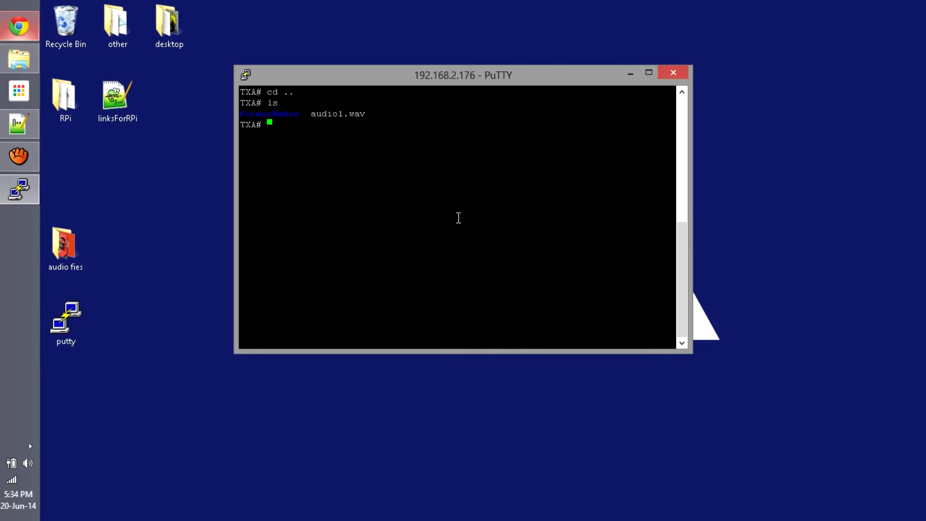
text(mv a)
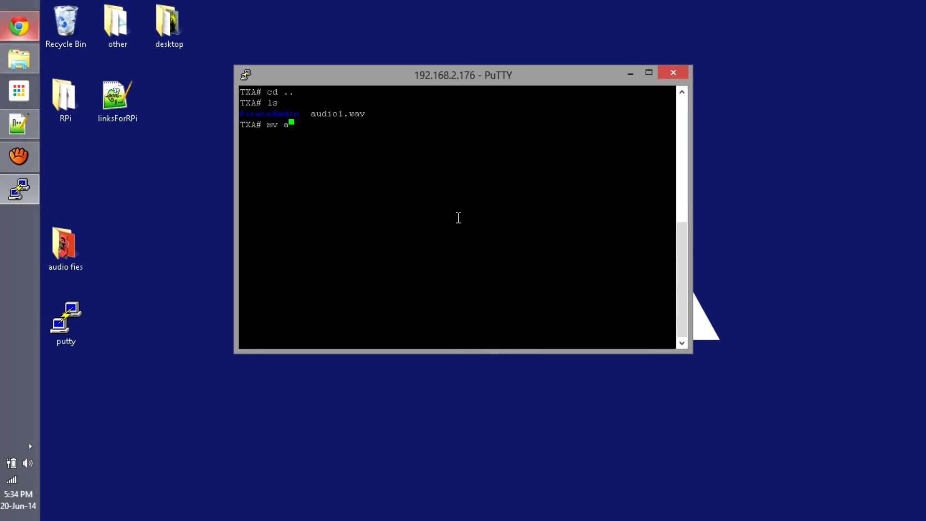
text(udio1.wav PirateRadio)
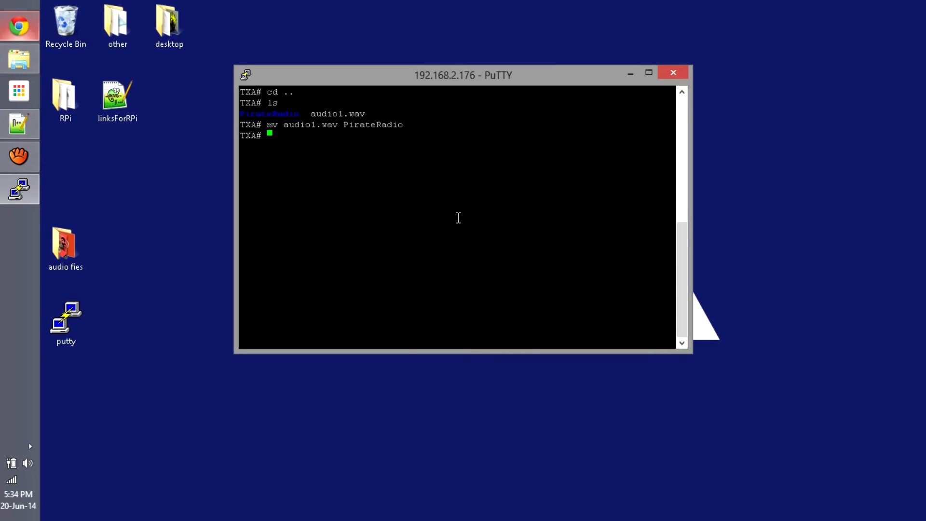
Copy /root/PirateRadio/bleh.wav into PirateRadio using Tab completion.
text(cp)
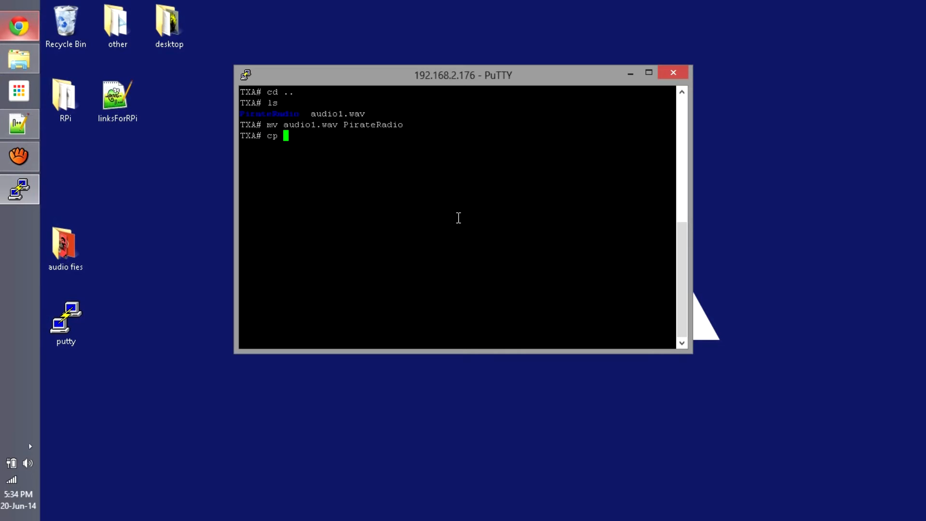
text(/P)
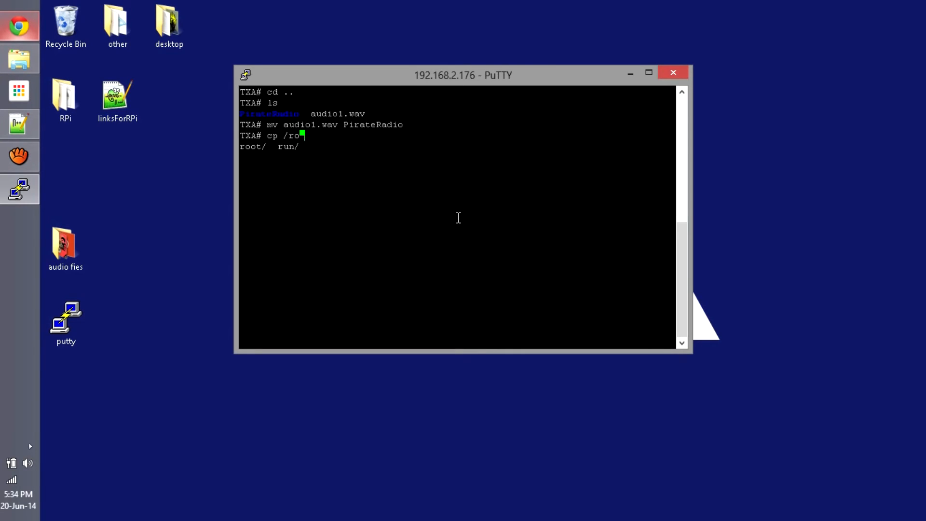
text(ot/PirateRadio/)
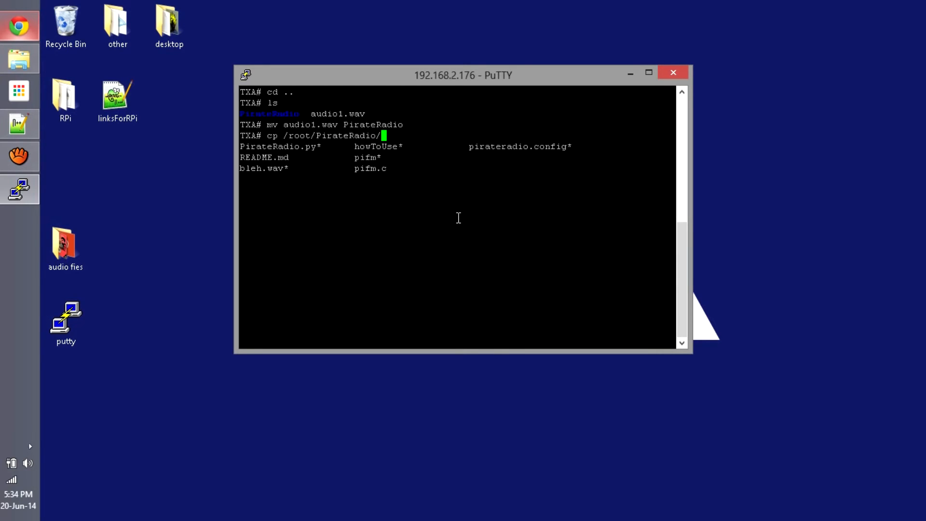
text(bleh.wav)
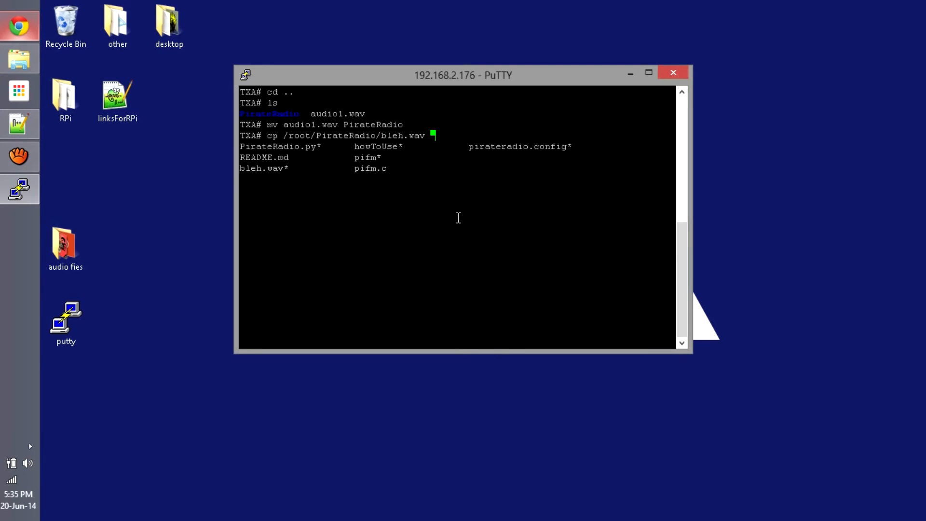
text(PirateRadio)
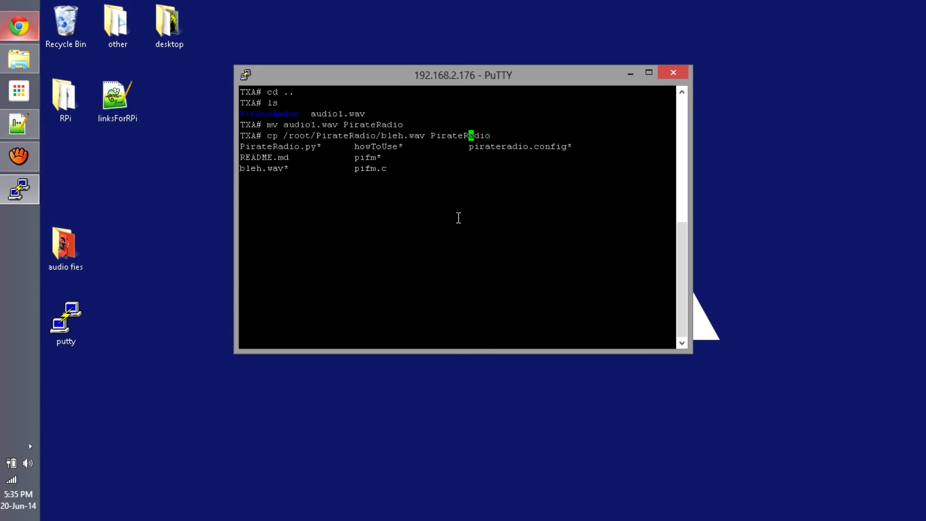
text(./)
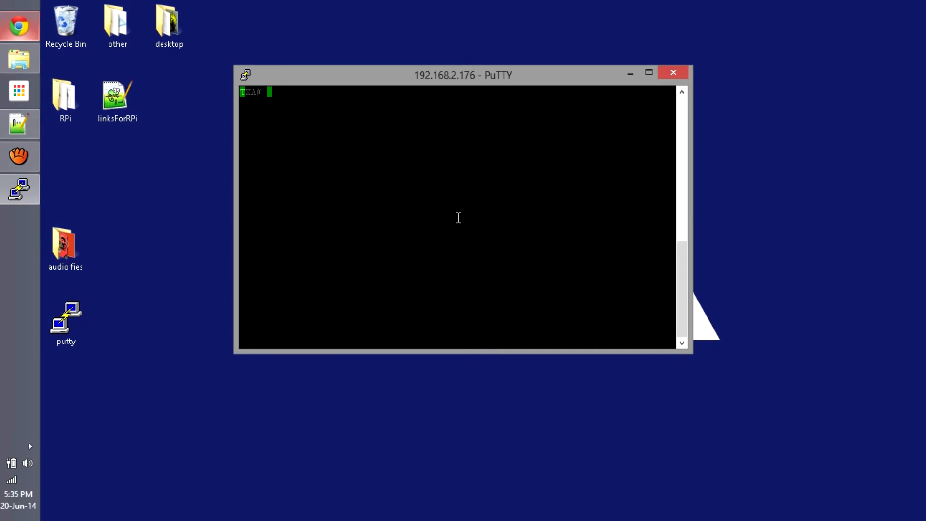
List the PirateRadio folder contents and return from Chrome to the PuTTY terminal.
text(ls)
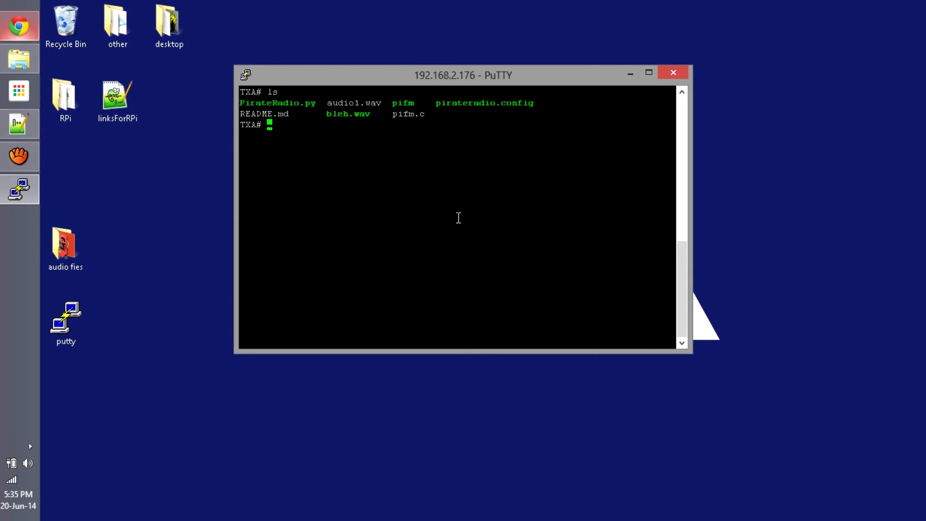
mouse_move(410, 78)
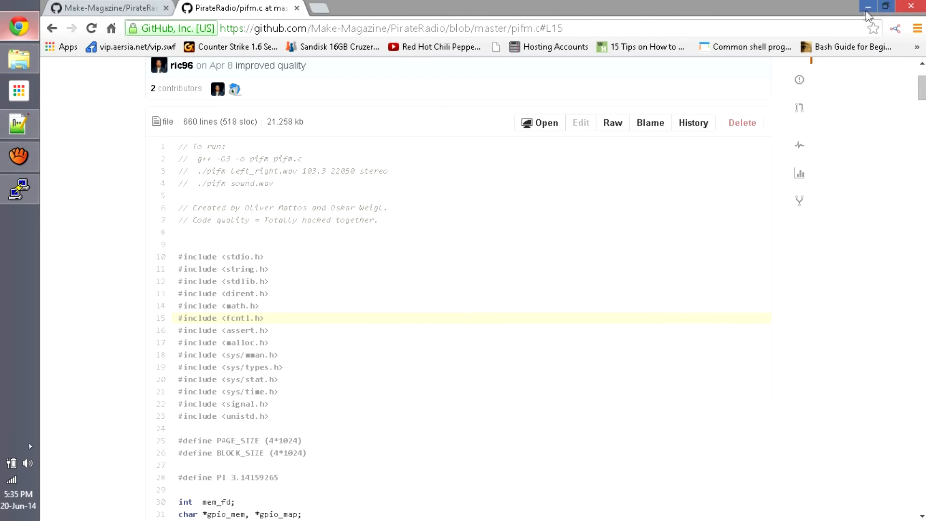
click(867, 6)
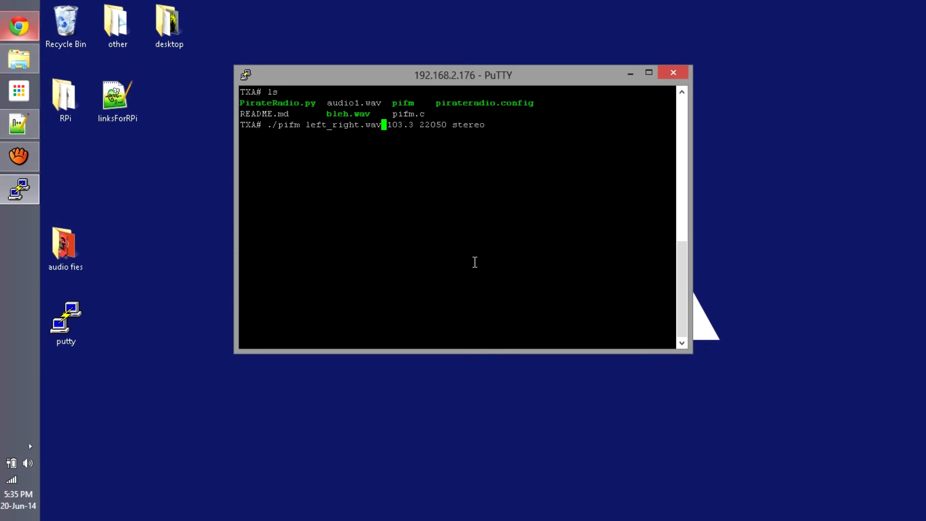
Run ./pifm bleh.wav 103.3 22050 stereo, then stop the broadcast with Ctrl+C.
key(Right)
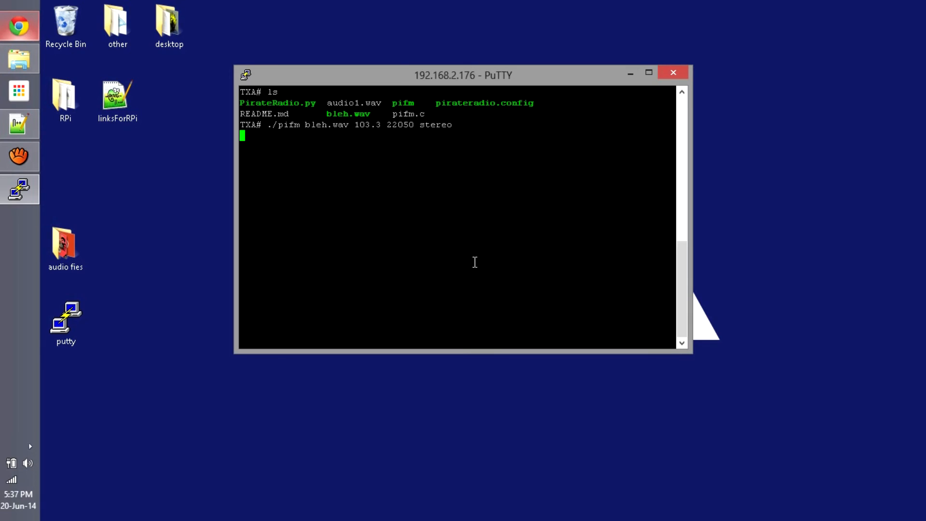
key(ctrl+c)
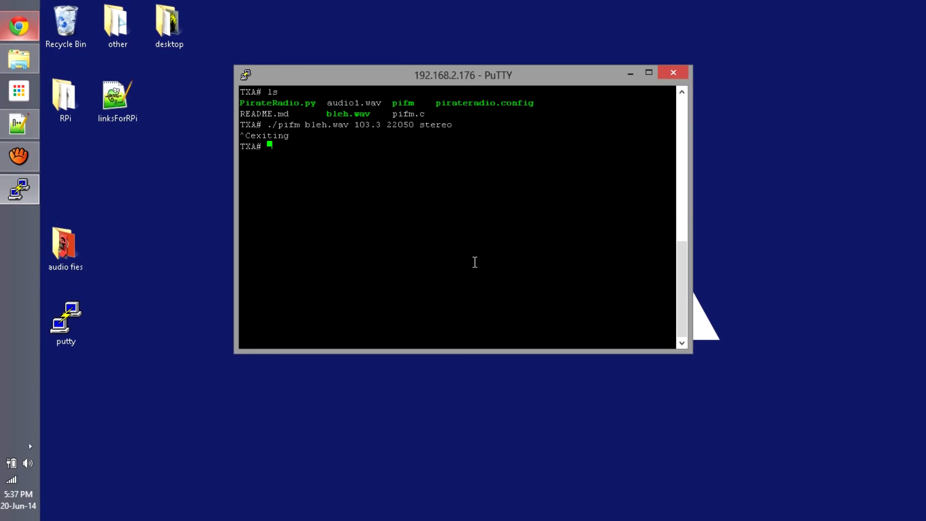
Rerun ./pifm bleh.wav 103.3 with the sample rate changed to 30000 stereo.
text(./pifm bleh.wav 103.3 22050 stereo)
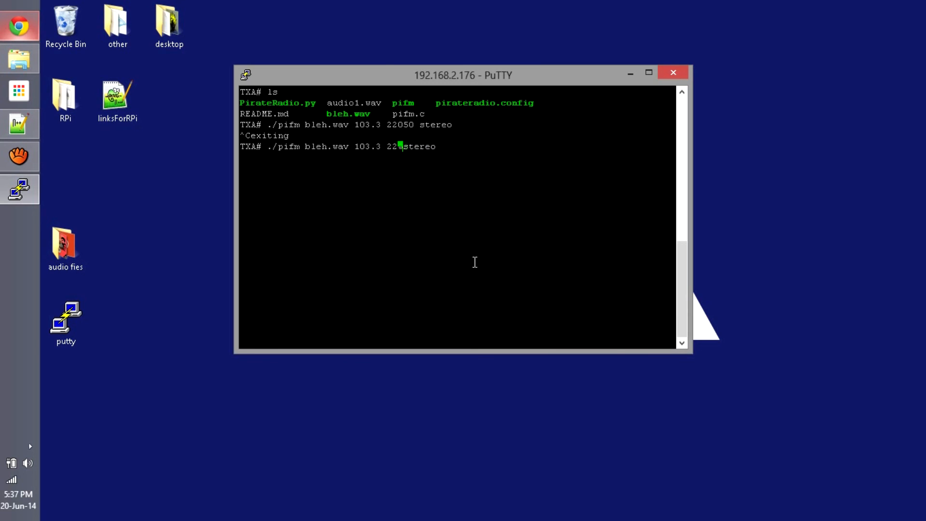
text(30000)
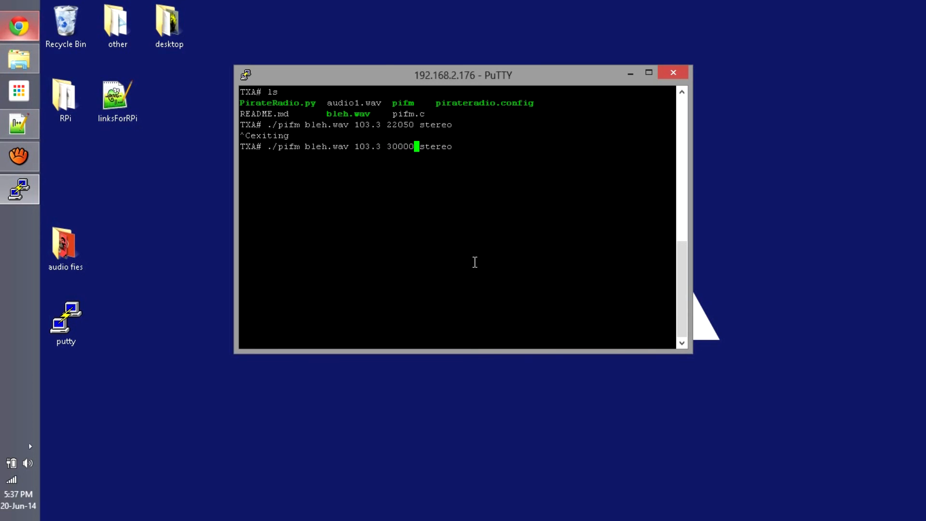
key(enter)
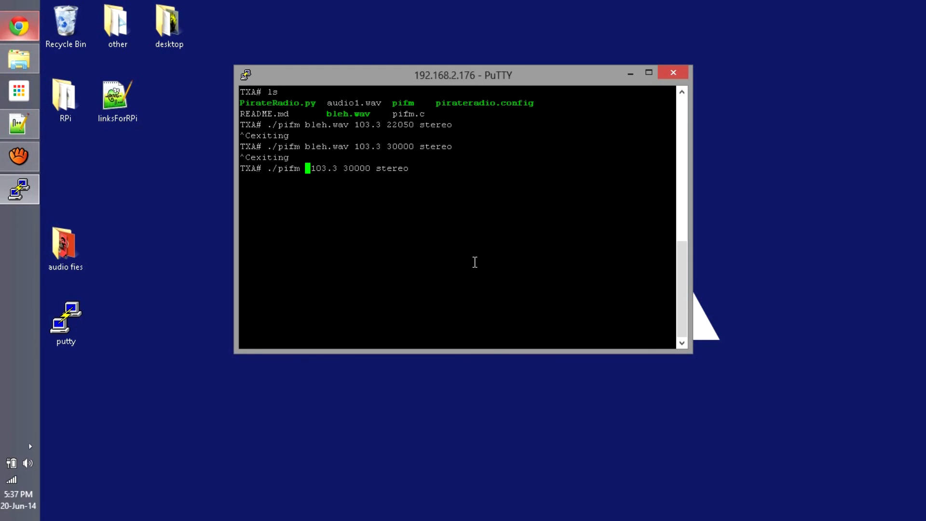
Broadcast audio1.wav at 103.3 with rate 30000, then change the rate to 4000.
text(audio1.wav)
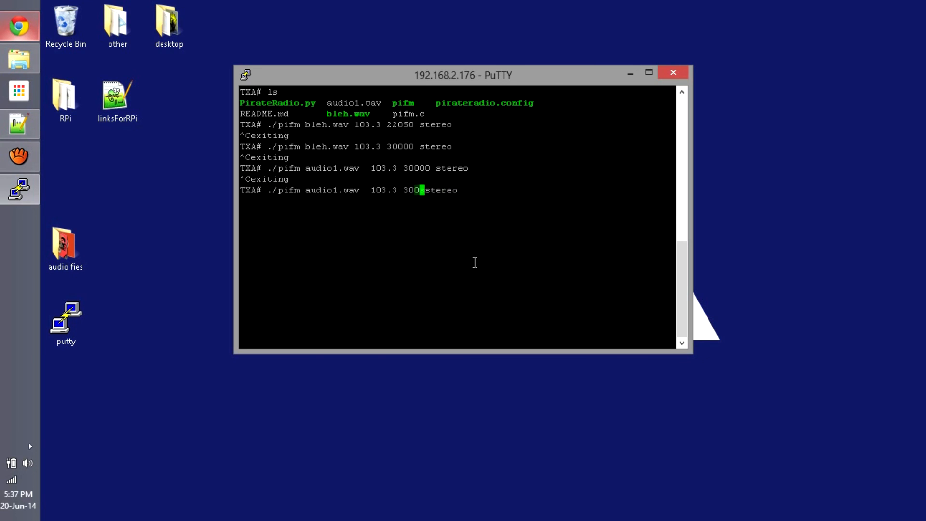
key(BackSpace)
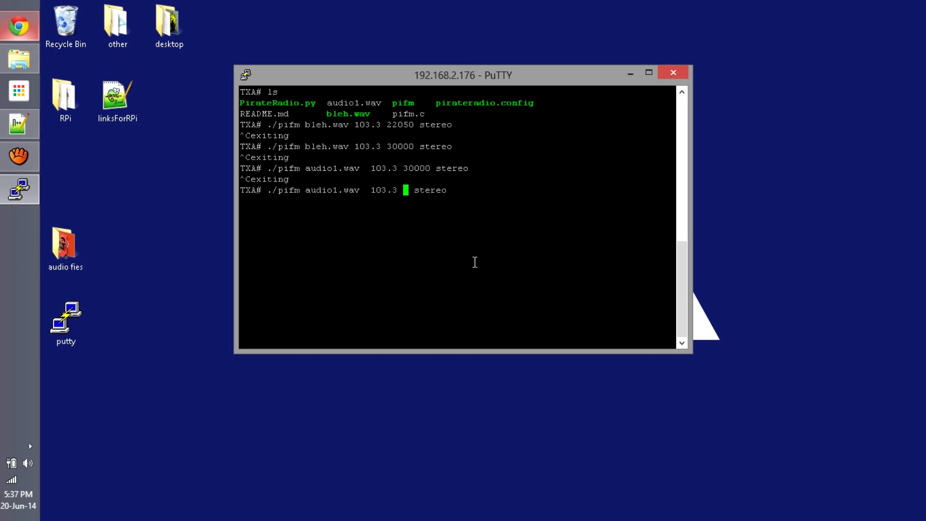
text(4000)
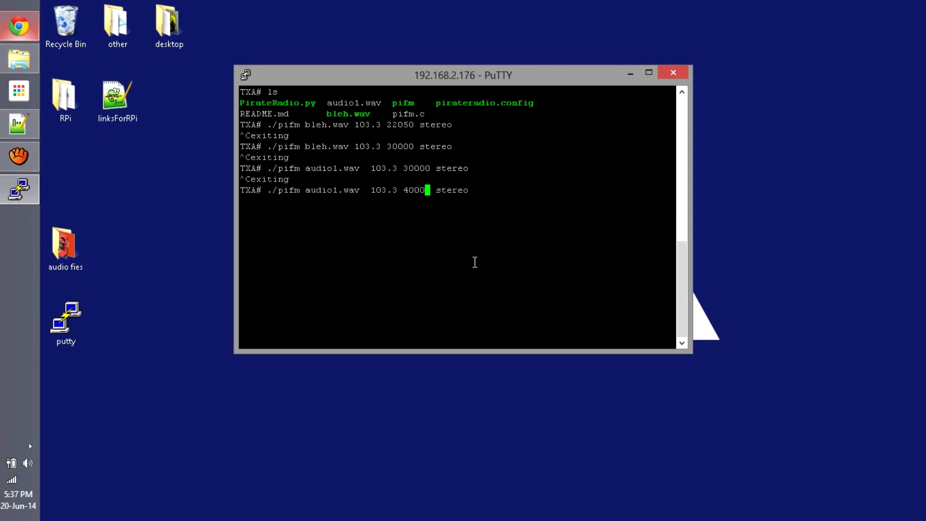